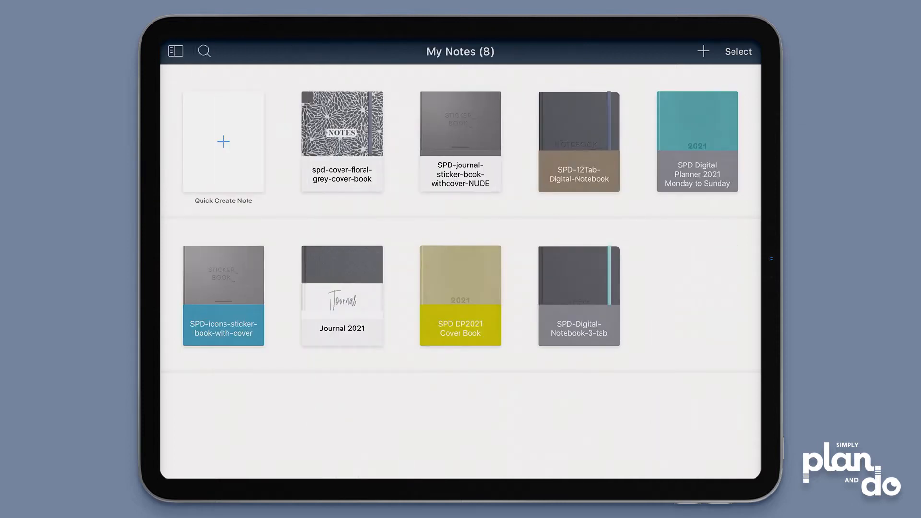
Step: Reveal the categories sidebar (All Notes, My Notes, Trash) beside the notebook library
click(174, 51)
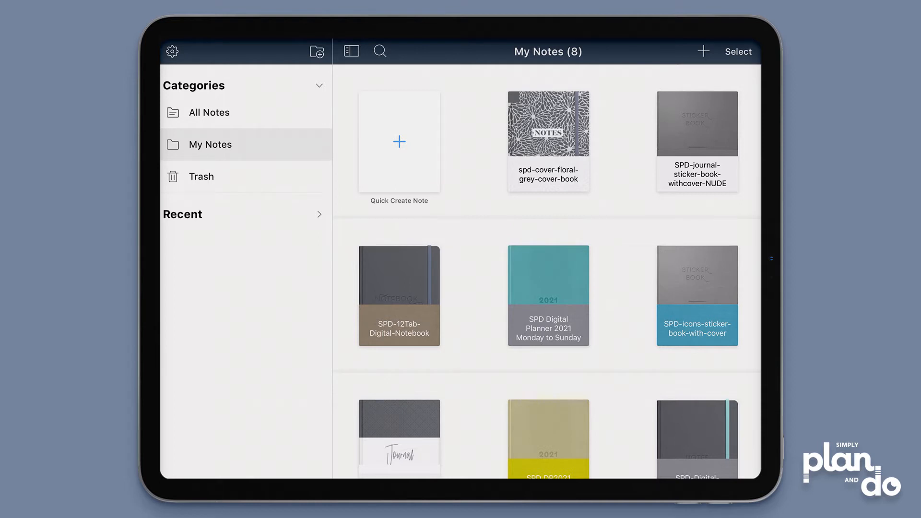
Step: Create a new category named 'Covers' and return to the My Notes library
click(316, 51)
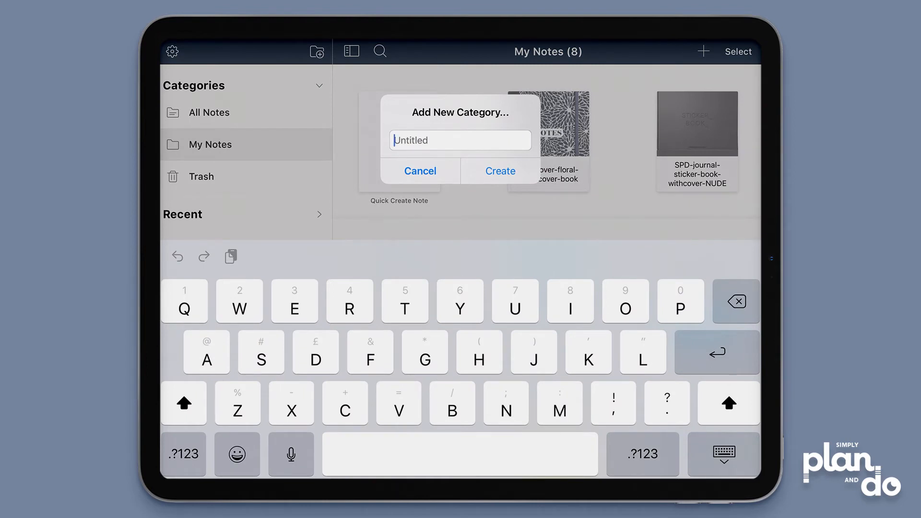
click(346, 403)
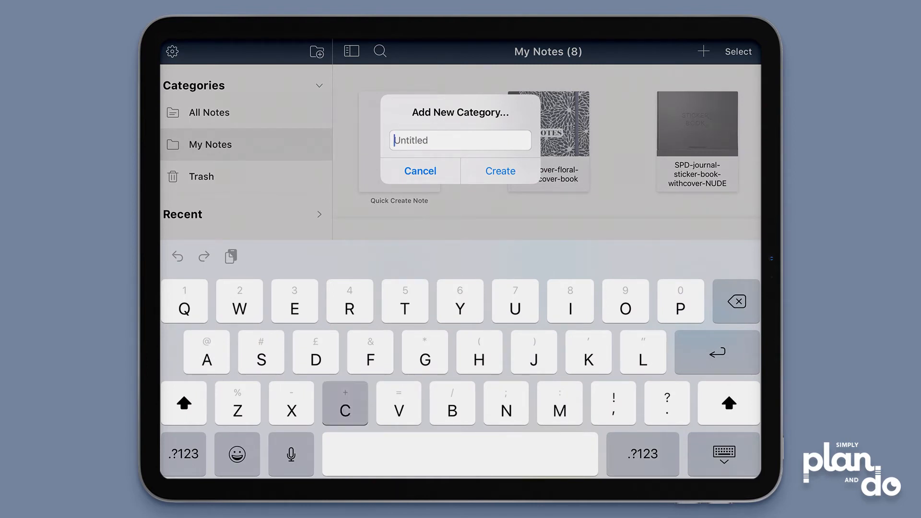
text(Covers)
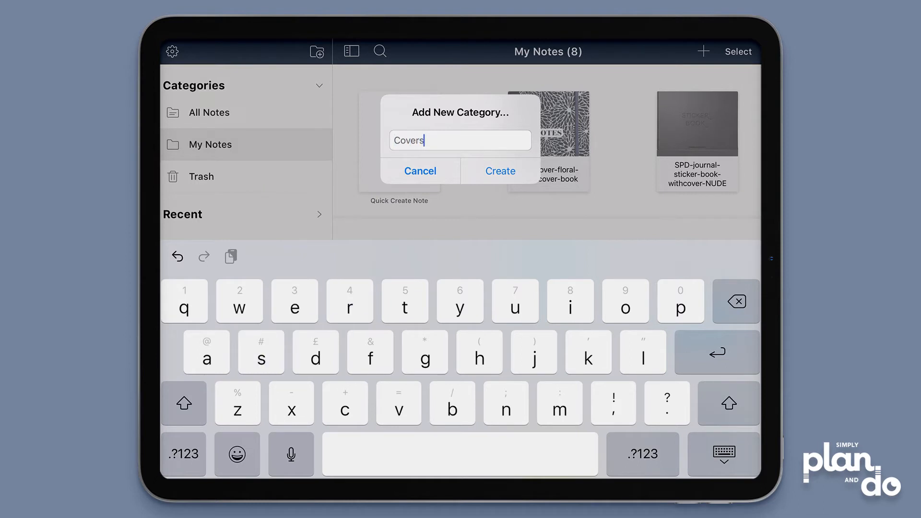
click(419, 171)
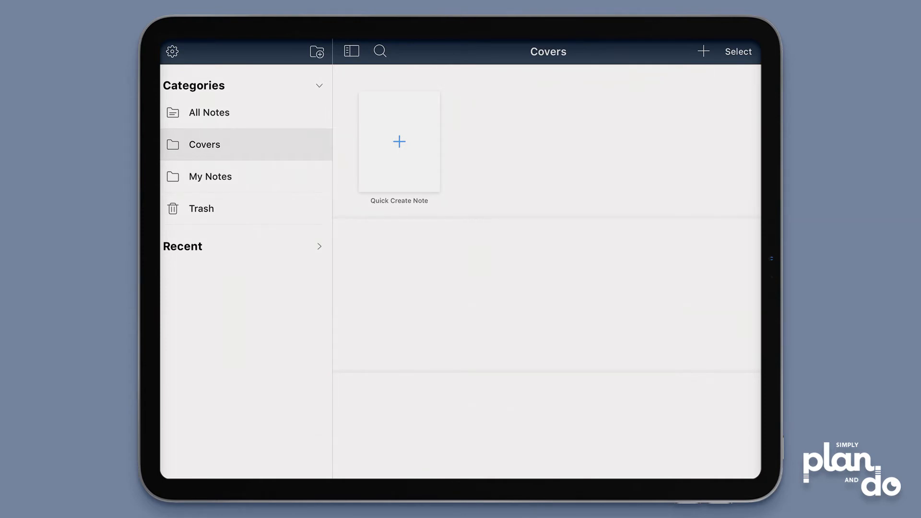
click(210, 176)
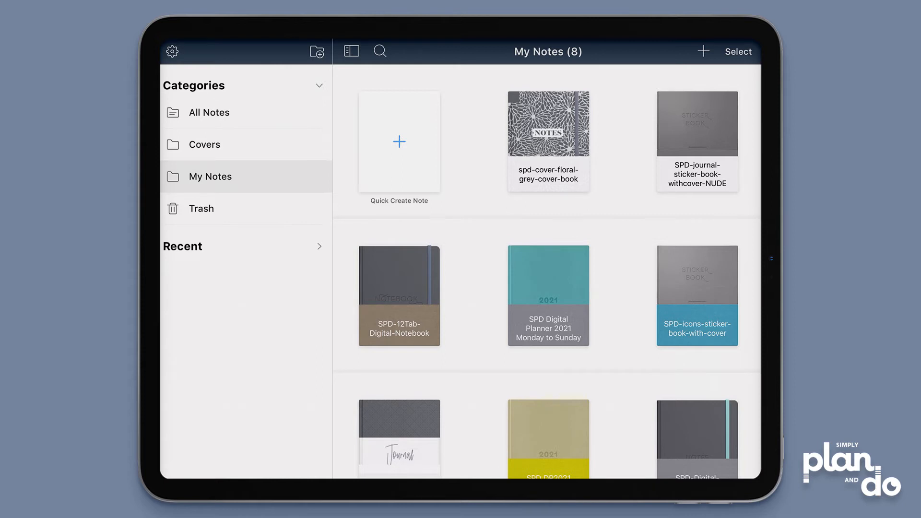
Step: Move the floral grey cover book and SPD DP2021 Cover Book into the Covers category
click(738, 51)
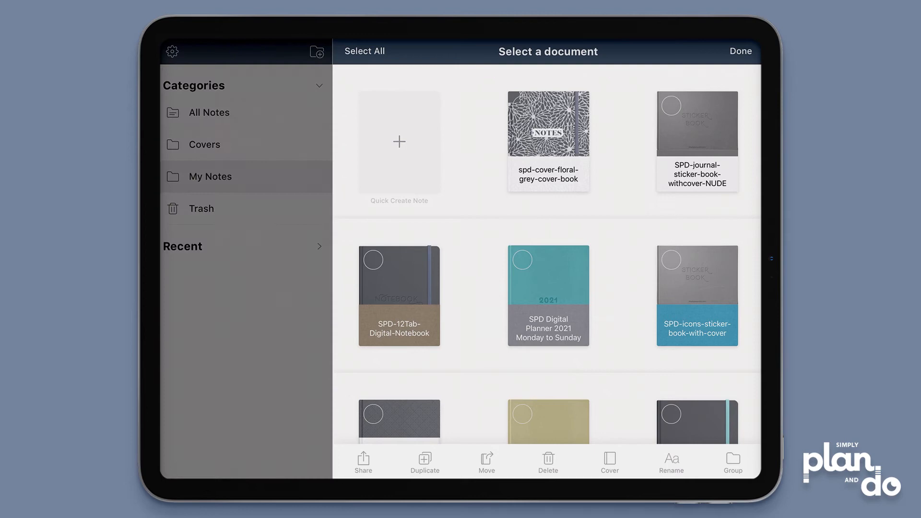
click(548, 124)
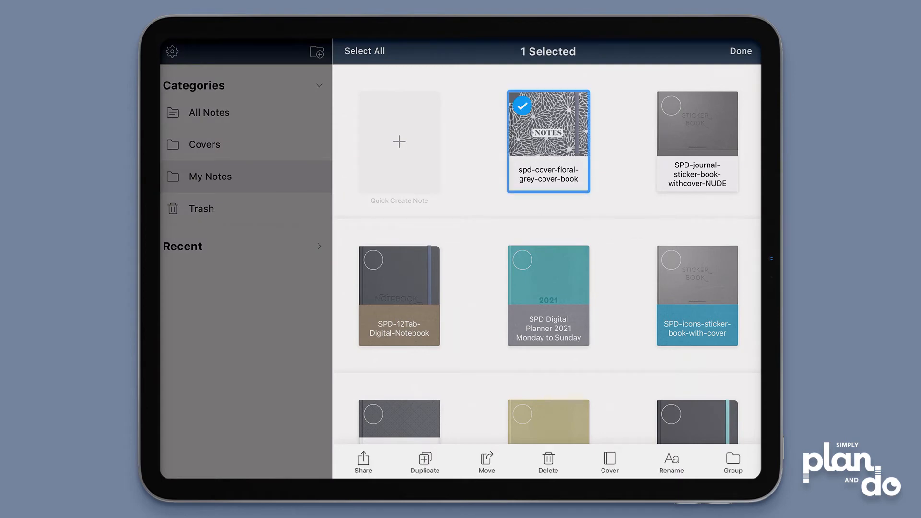
scroll(down, 3)
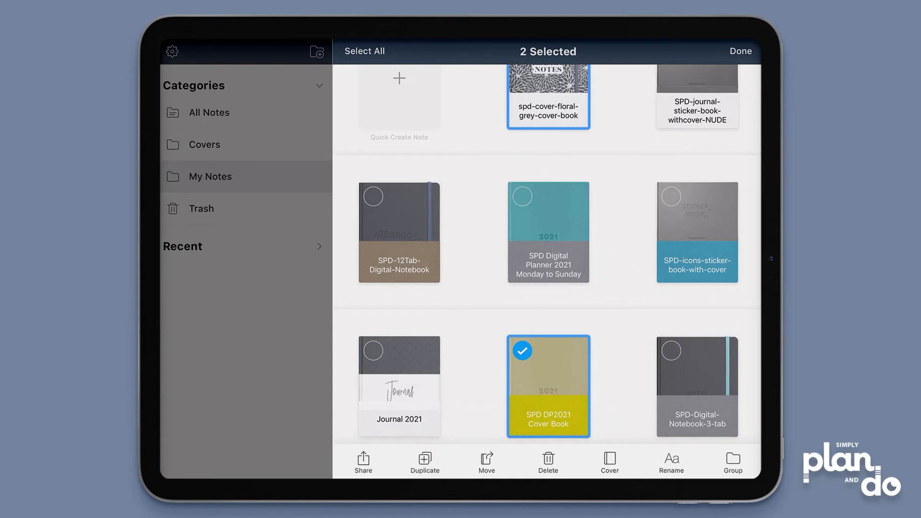
click(486, 459)
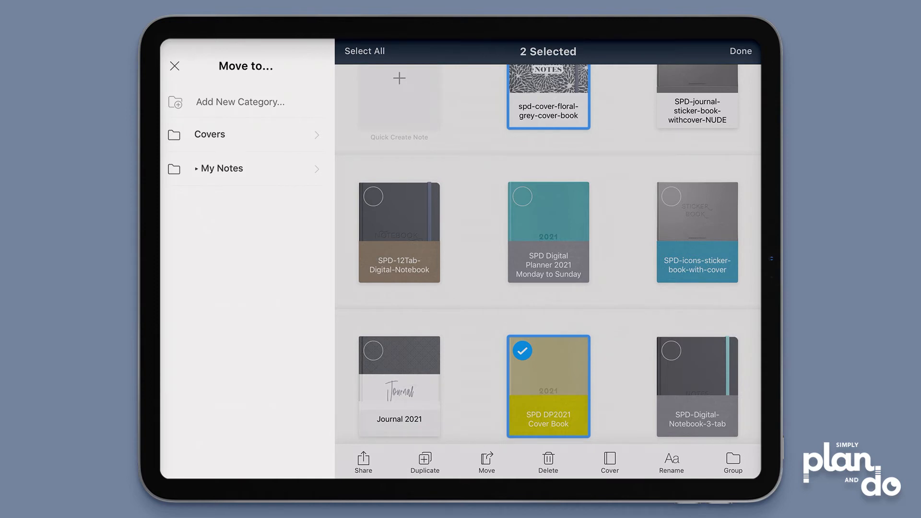
click(209, 135)
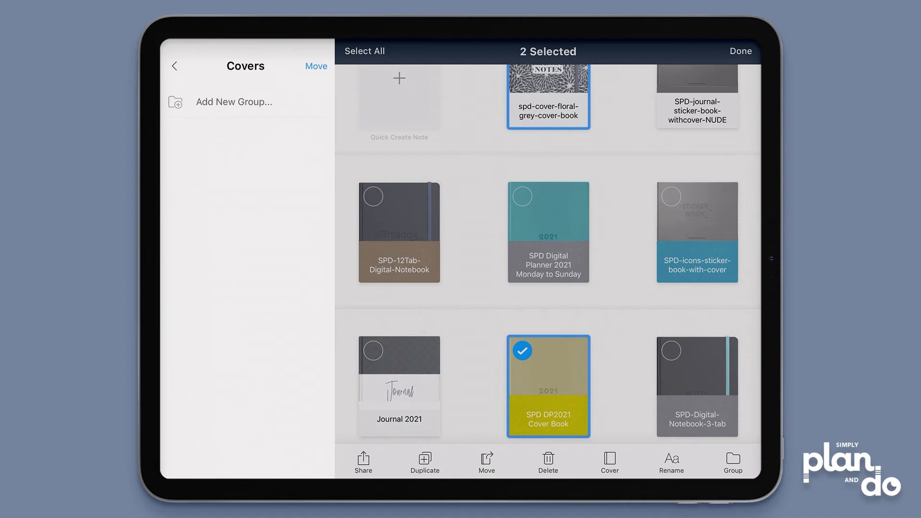
click(740, 50)
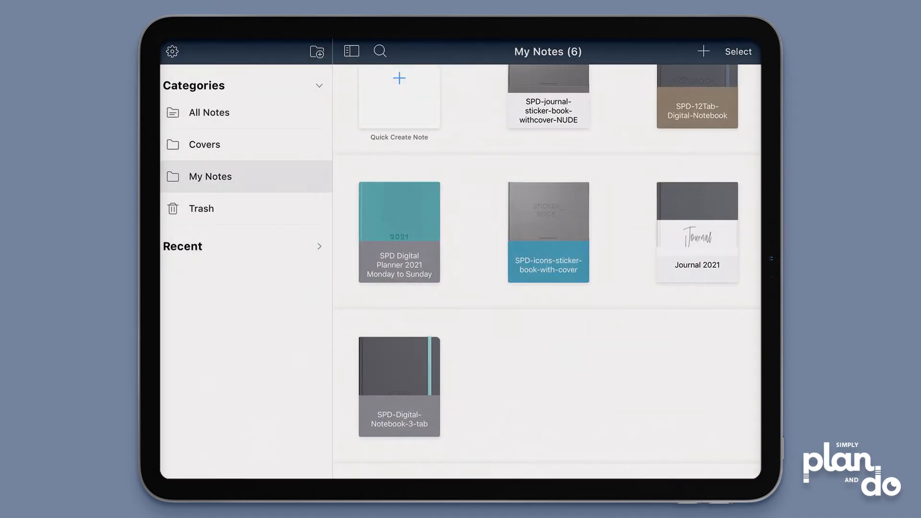
Step: Check the Covers category contents, then return to My Notes
click(204, 144)
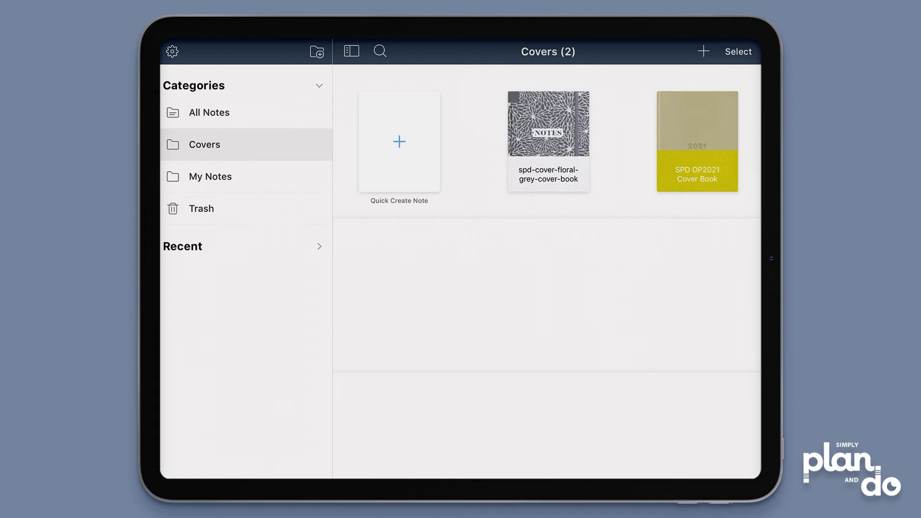
click(210, 176)
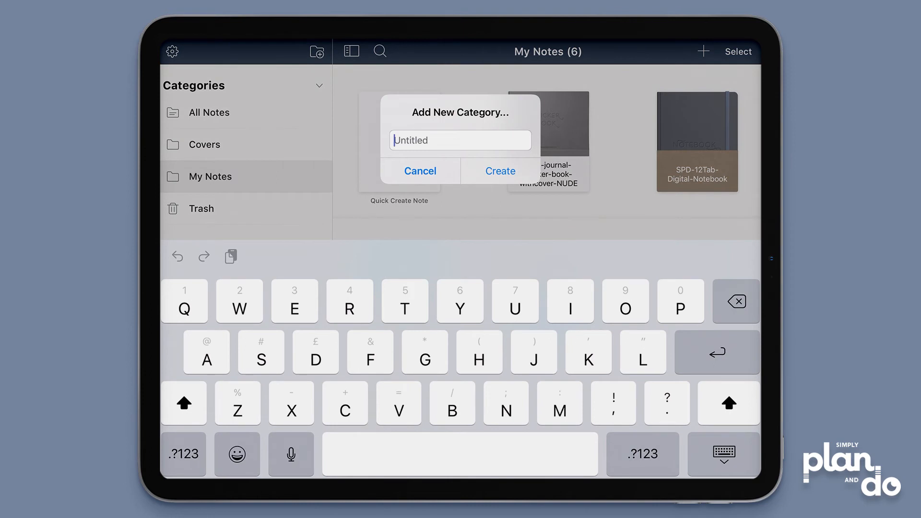
Step: Create a new category named 'Journals' and return to the My Notes library
text(Journ)
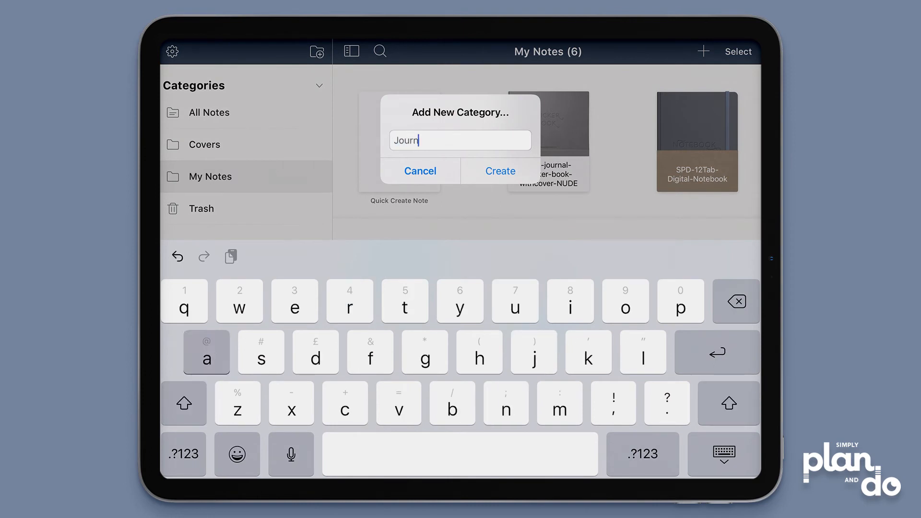
text(als)
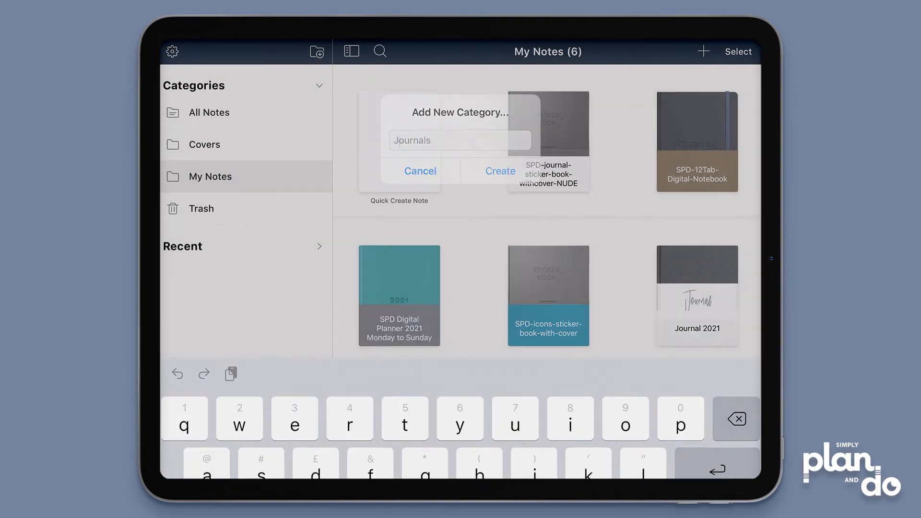
click(500, 171)
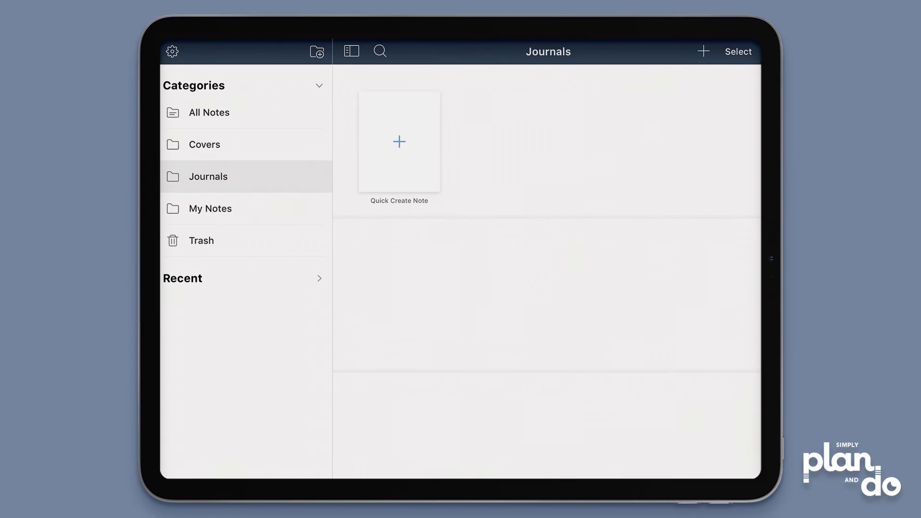
click(210, 208)
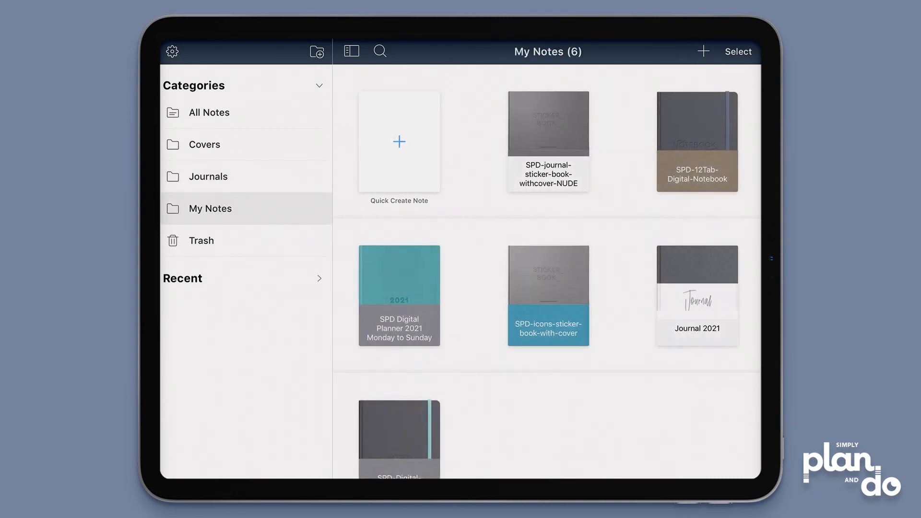
Step: Move Journal 2021 and the journal sticker book into the Journals category
click(738, 51)
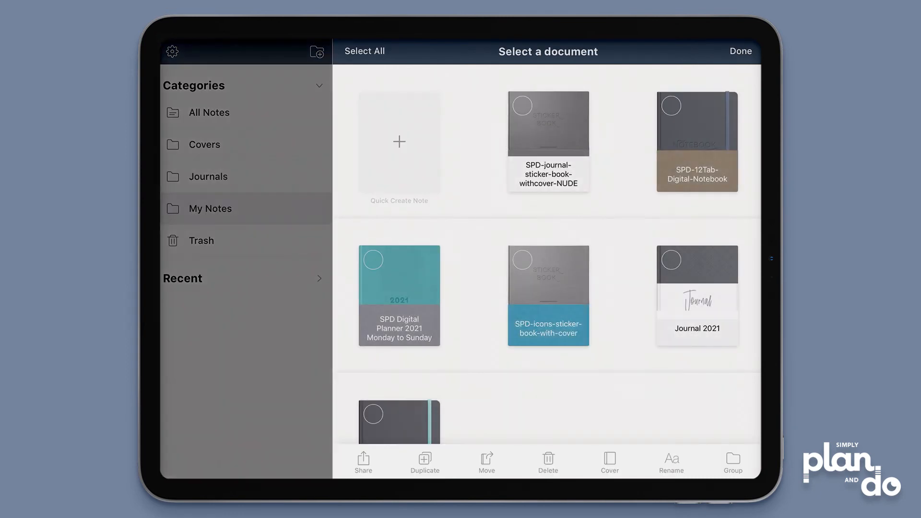
click(548, 123)
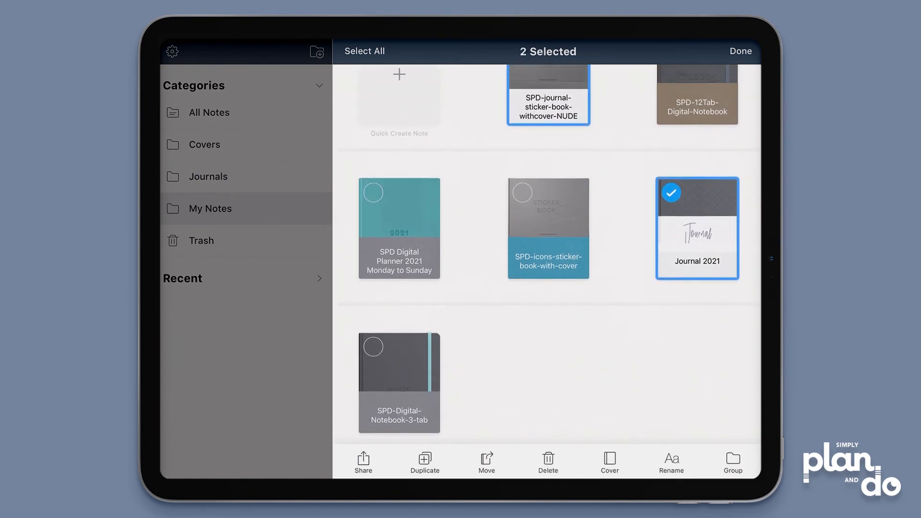
scroll(down, 3)
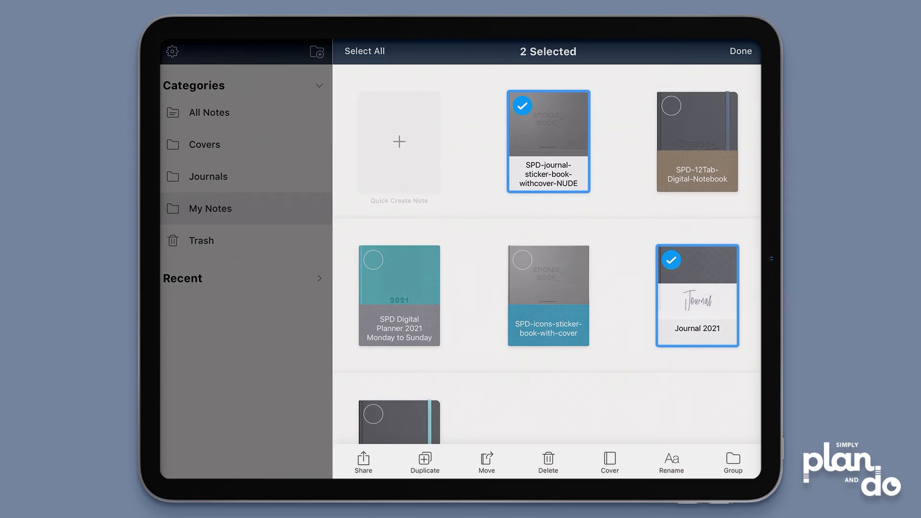
click(486, 462)
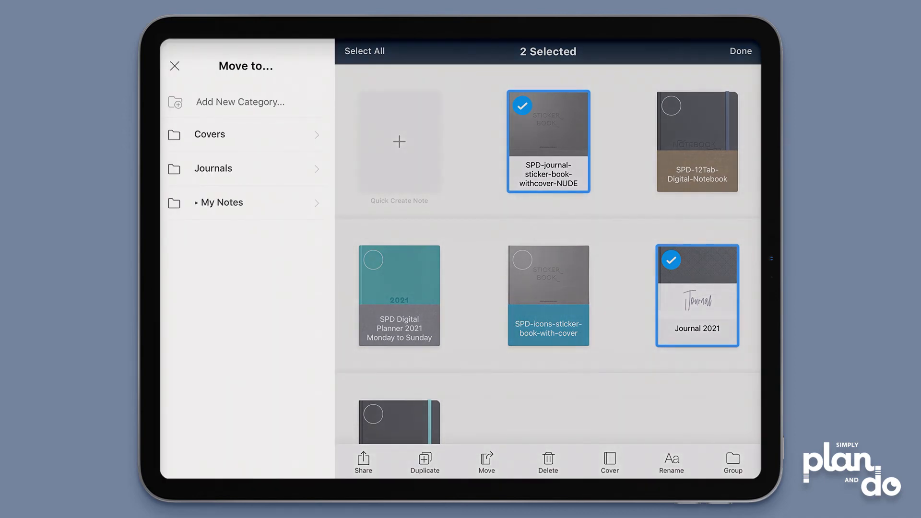
click(238, 169)
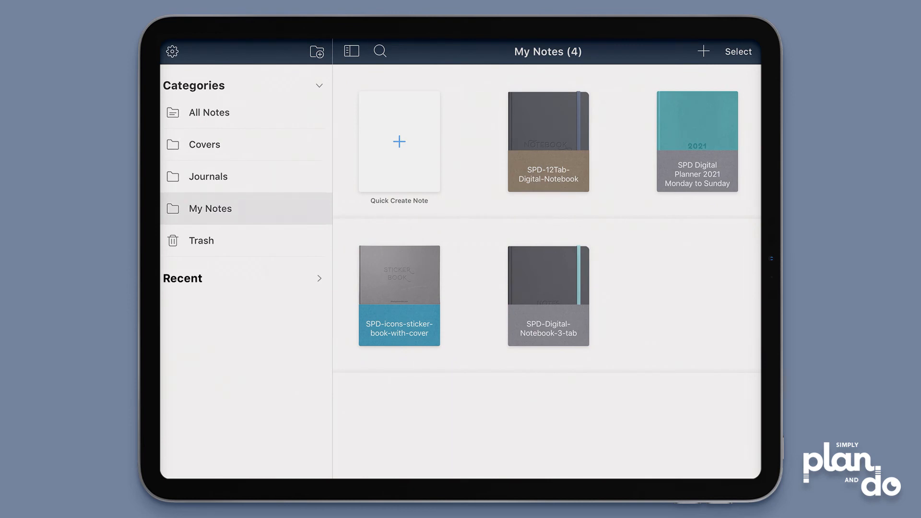
Step: Check the Journals category contents, then return to My Notes
click(207, 176)
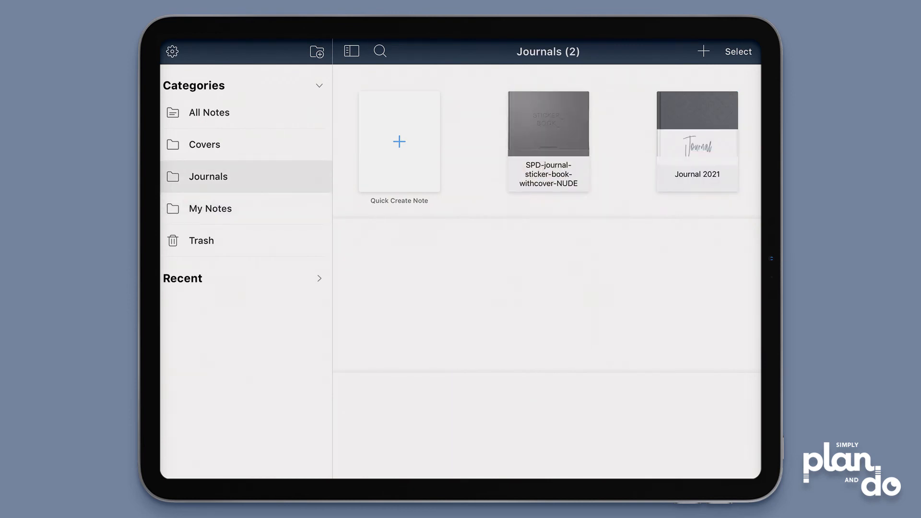
click(210, 209)
text(N)
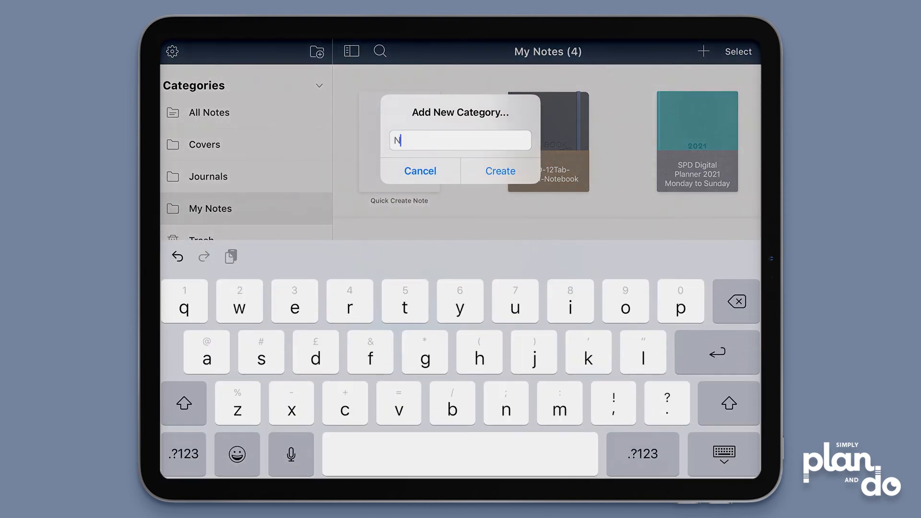
Step: Create a new category named 'Notebooks' and begin selecting notebooks in My Notes
text(otebooks)
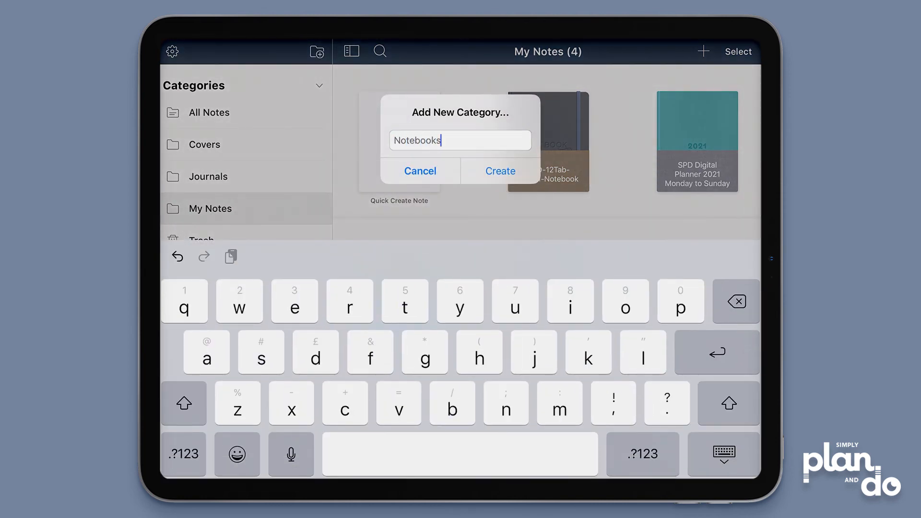
click(499, 170)
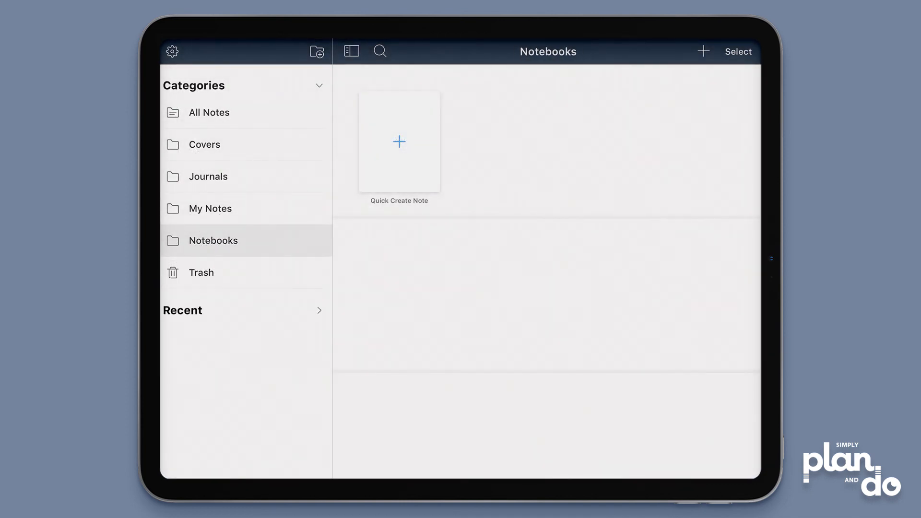
click(210, 208)
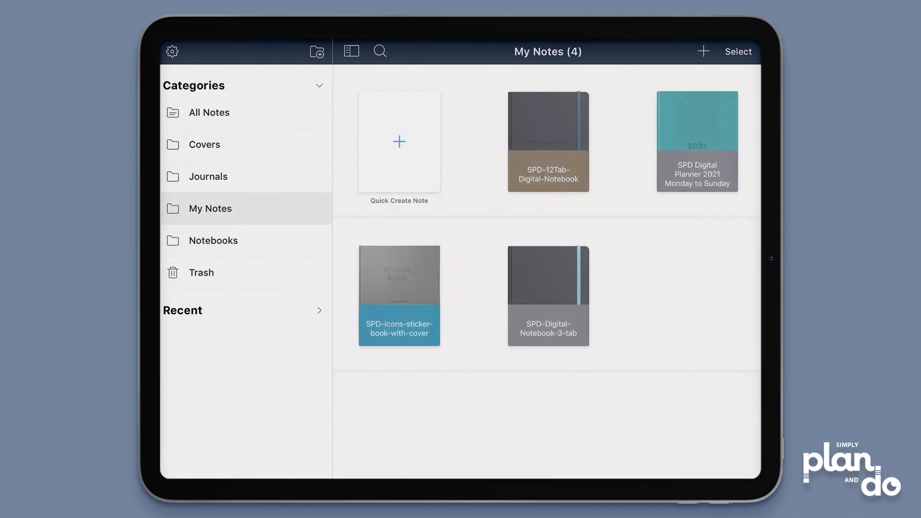
click(738, 51)
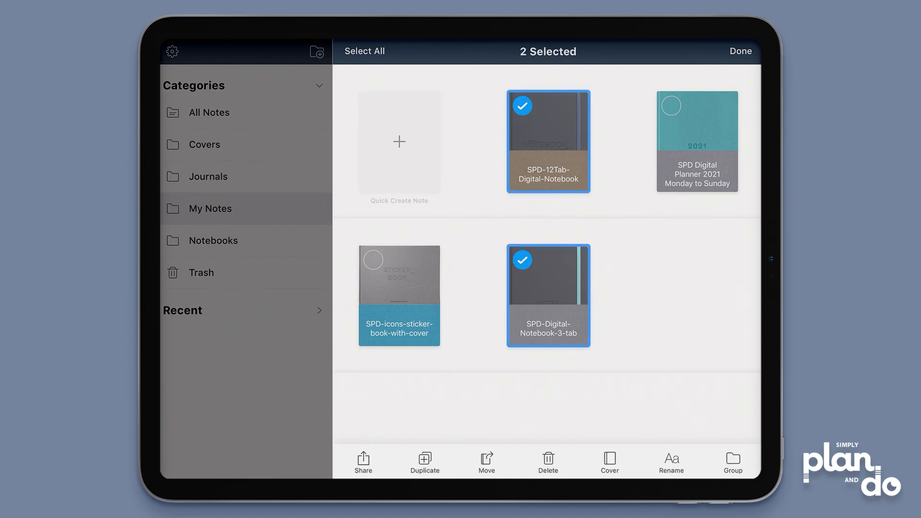
Step: Choose Notebooks as the move destination for the 12Tab and 3-tab notebooks
click(486, 462)
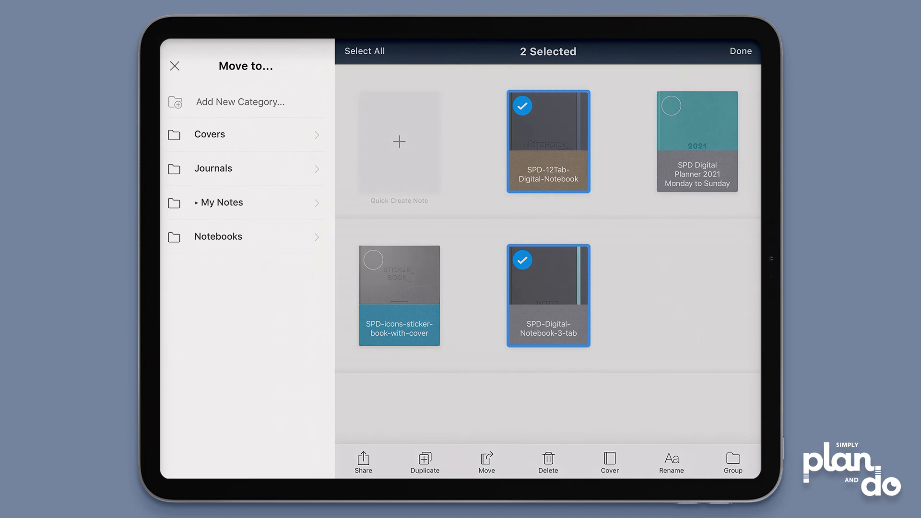
click(217, 237)
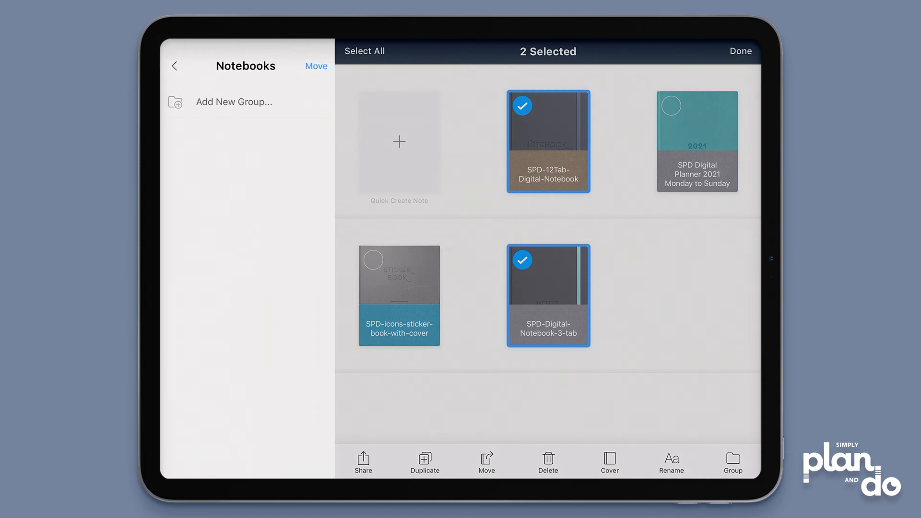